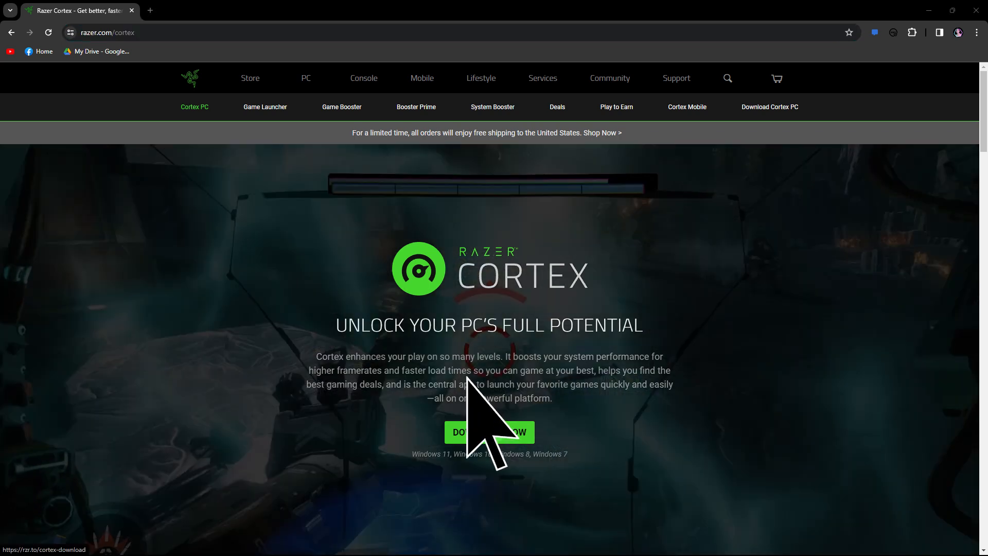
Download RazerCortexInstaller.exe from razer.com/cortex via DOWNLOAD NOW
click(490, 432)
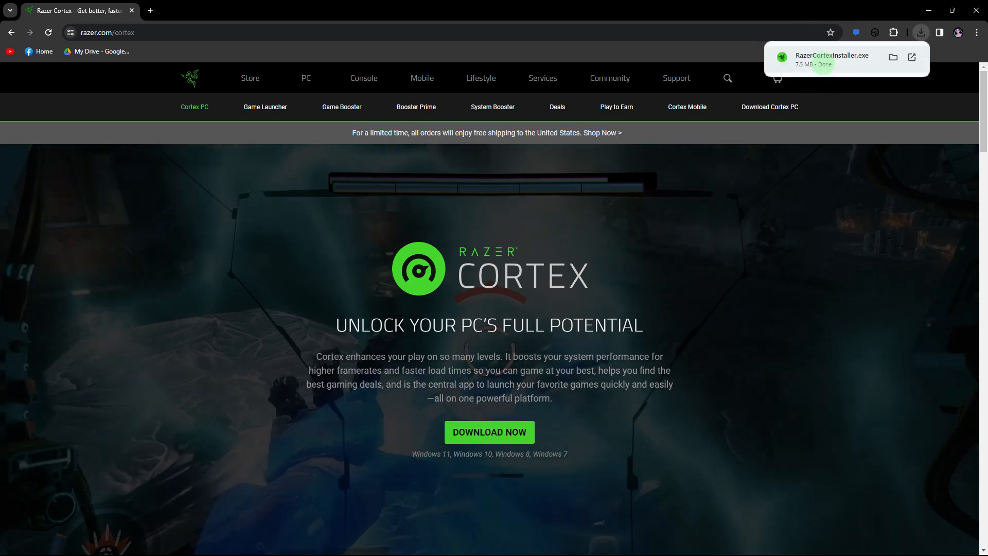
Run the downloaded installer, install Razer Cortex with Razer Axon, and continue via GET STARTED
click(831, 56)
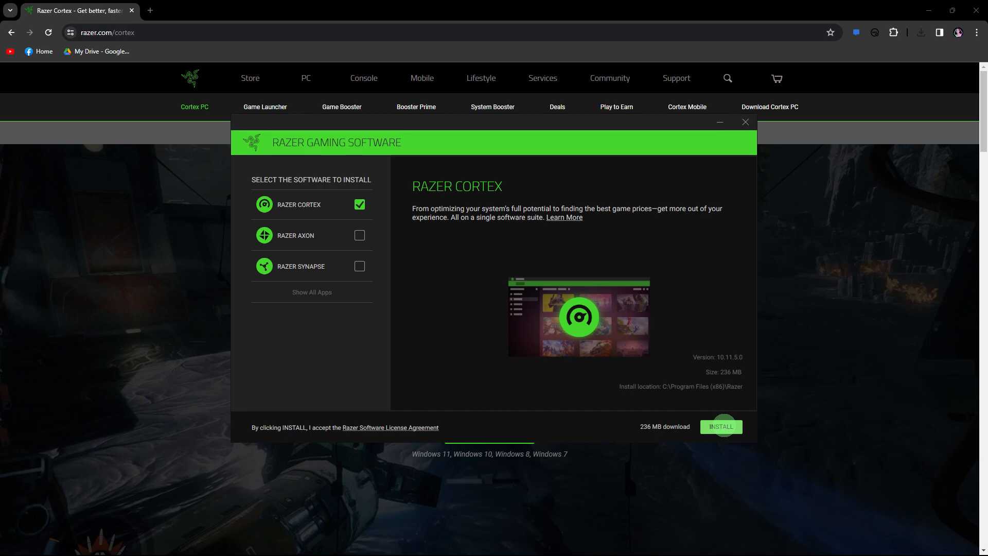
click(721, 427)
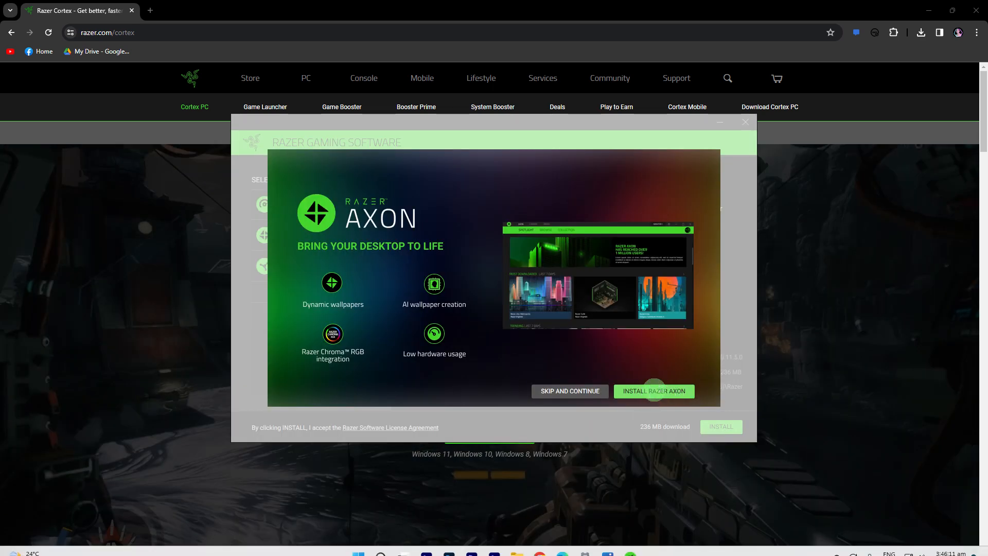
click(654, 392)
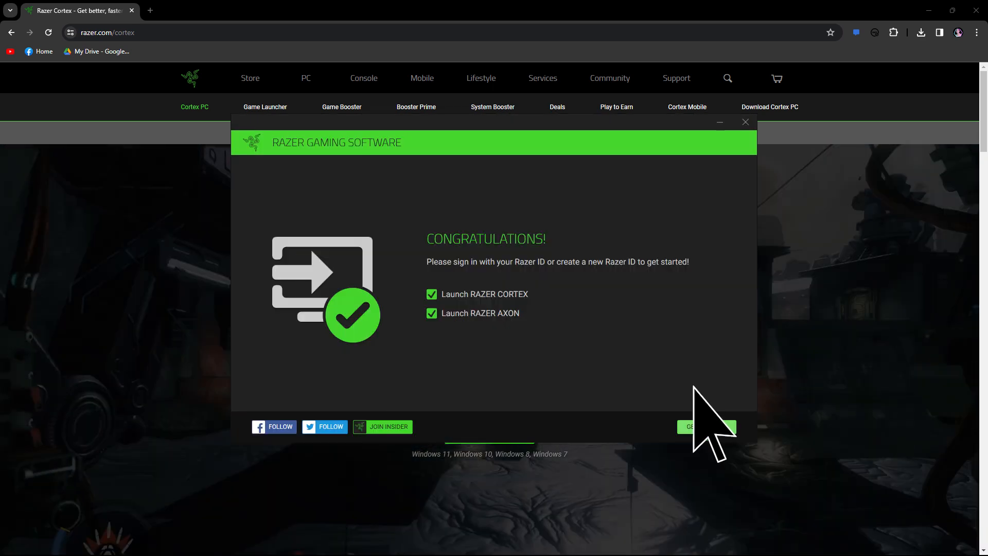
click(707, 441)
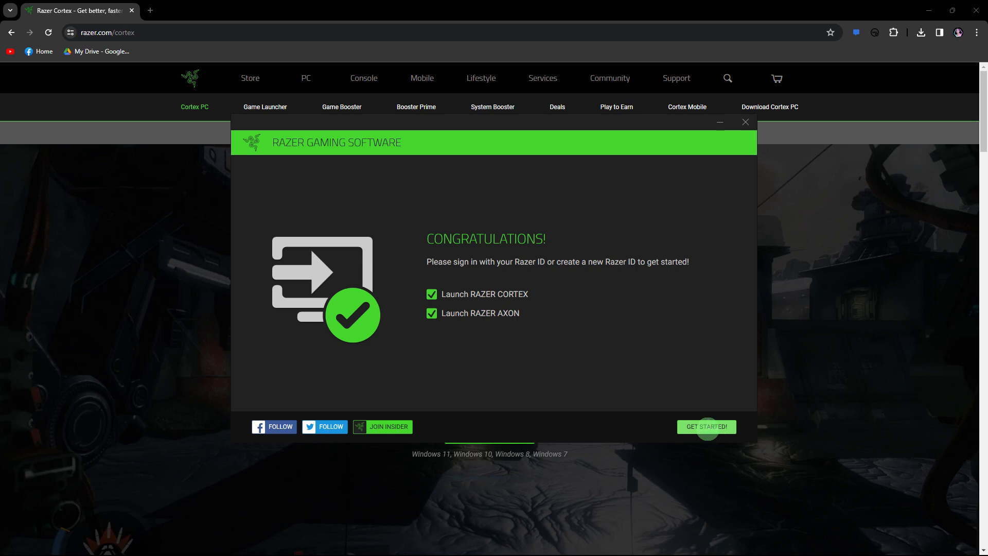
click(707, 426)
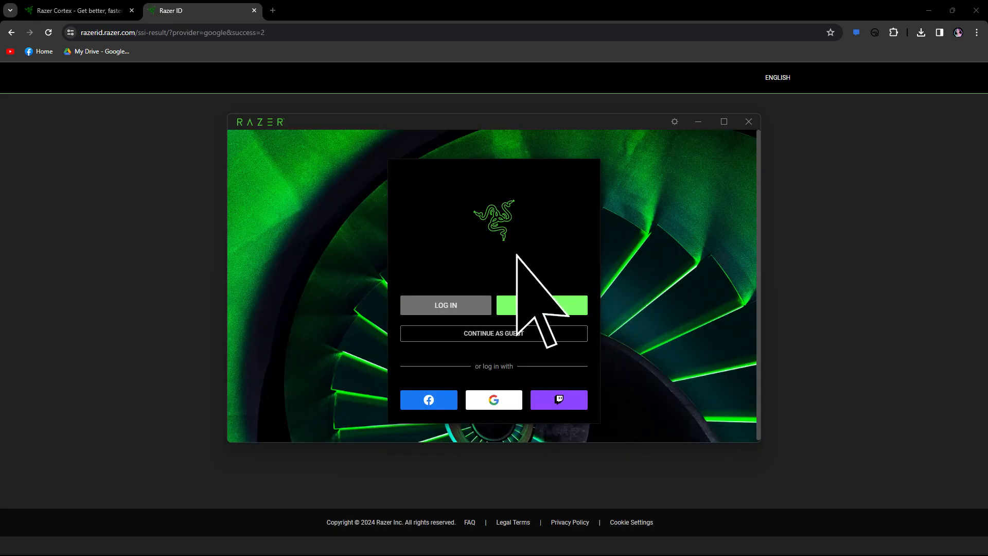
mouse_move(542, 305)
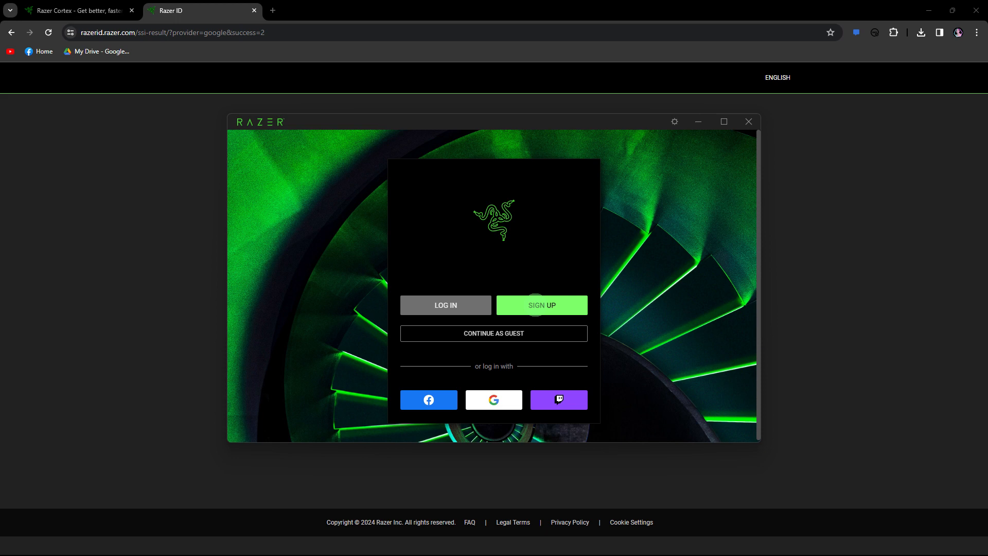
Begin Razer ID sign-up and tick the hCaptcha 'I am human' box above Terms and Conditions
click(542, 305)
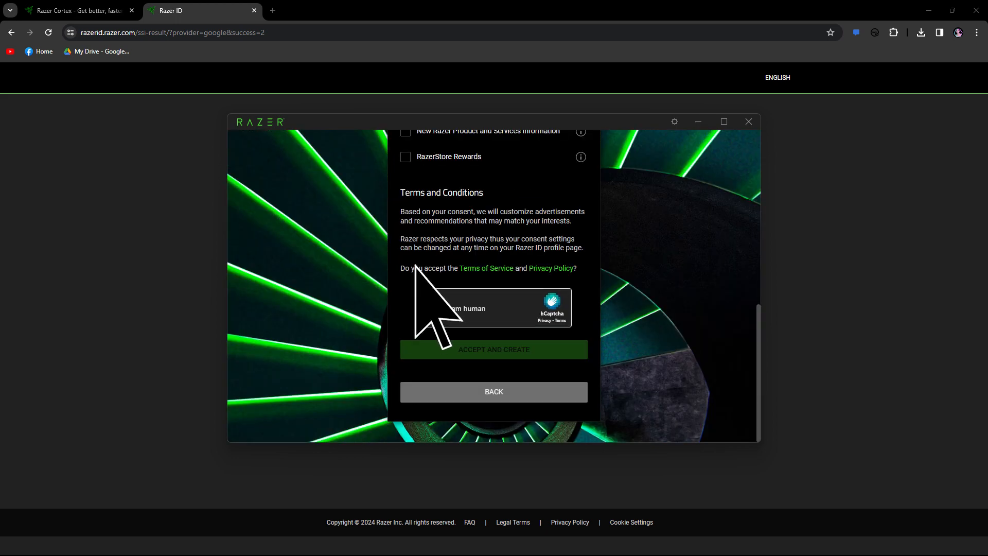
click(432, 308)
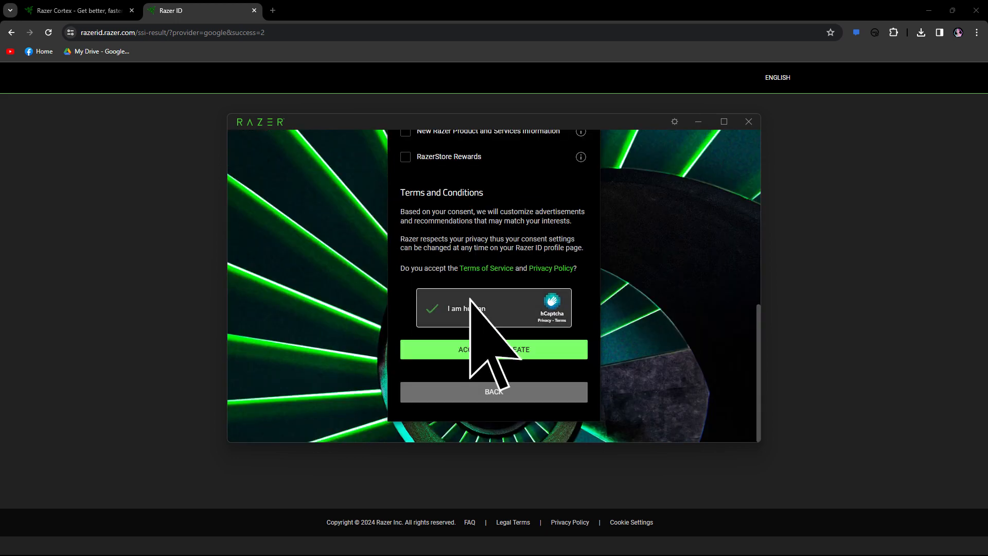